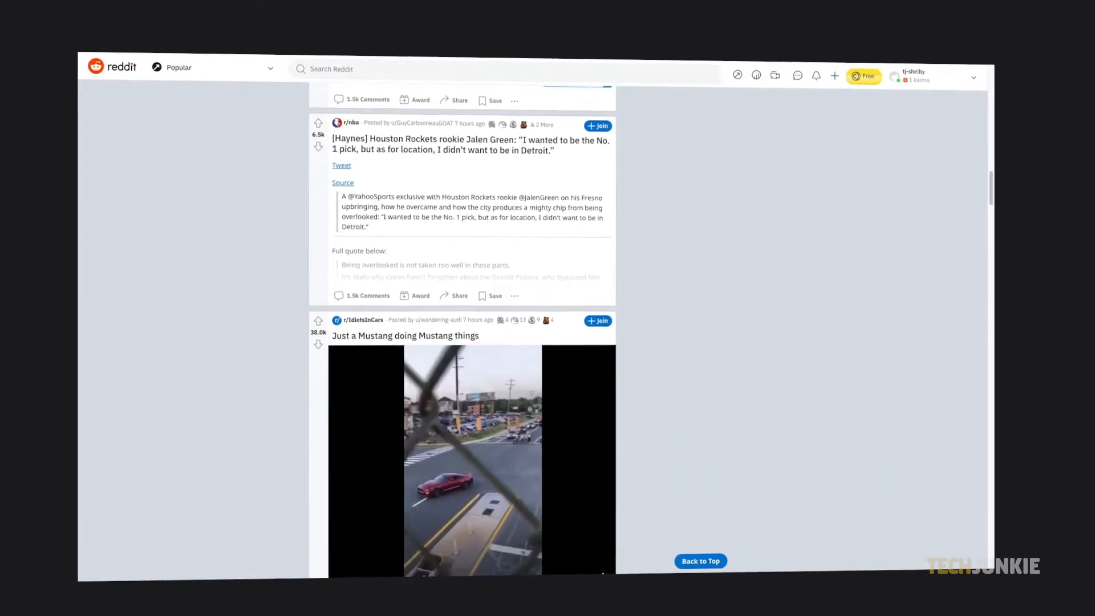
- Scroll the Popular feed and activate the Search Reddit bar for trending suggestions
scroll(down, 3)
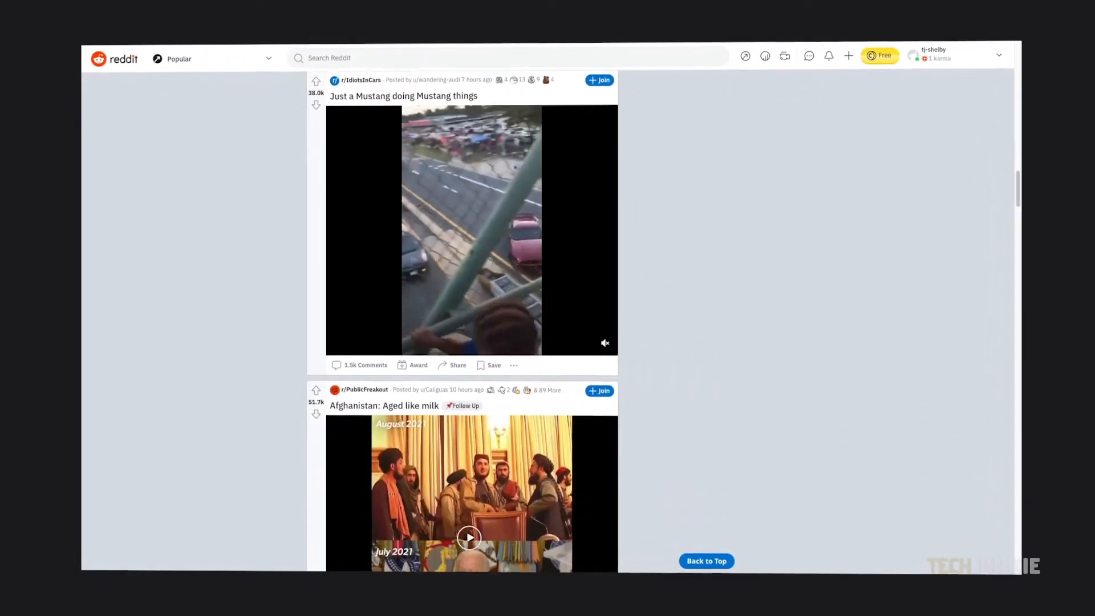
scroll(down, 3)
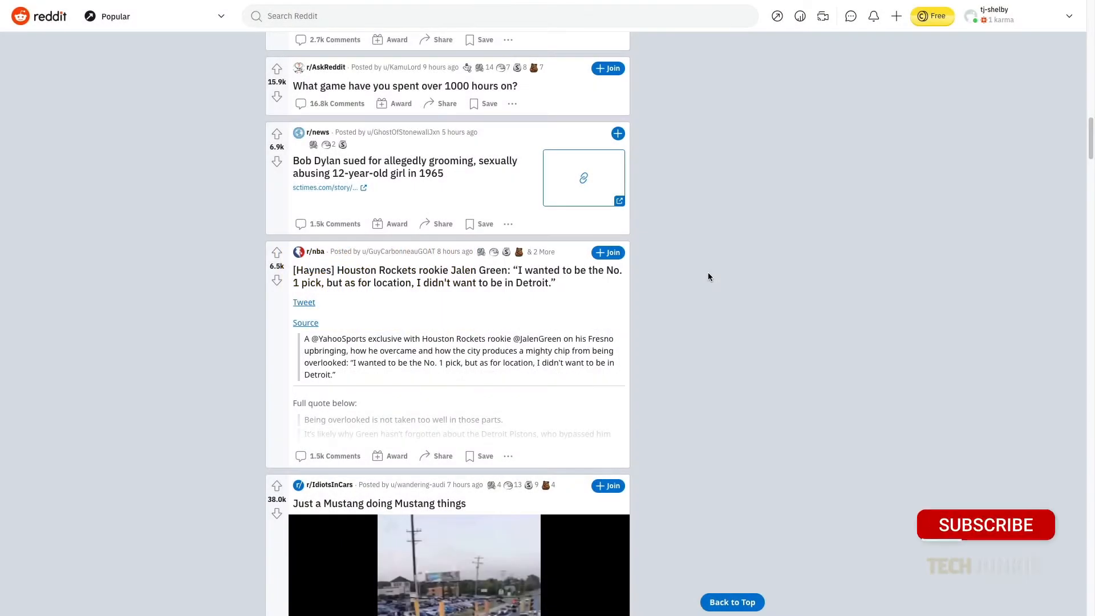
click(985, 525)
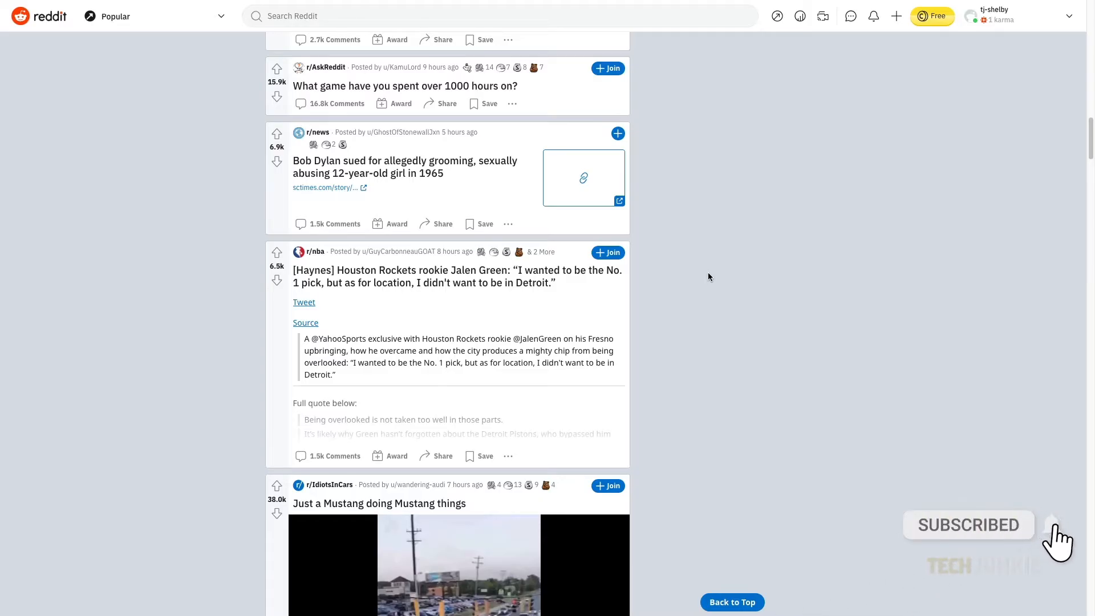
mouse_move(483, 111)
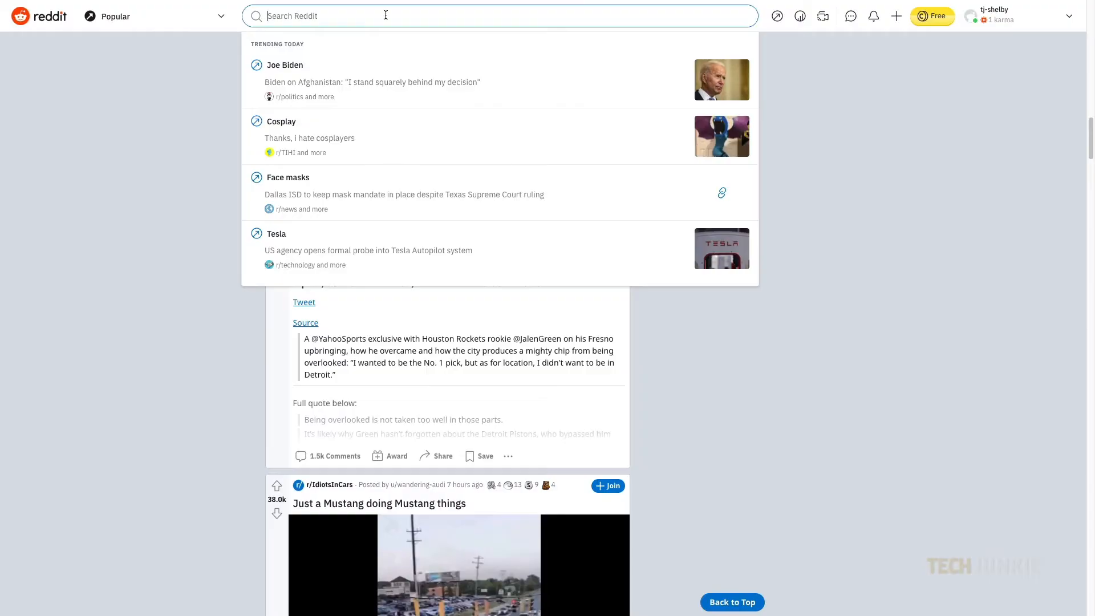
- Search 'r/mo' and choose the motorcycles community from the suggestions
text(r/motorcycles)
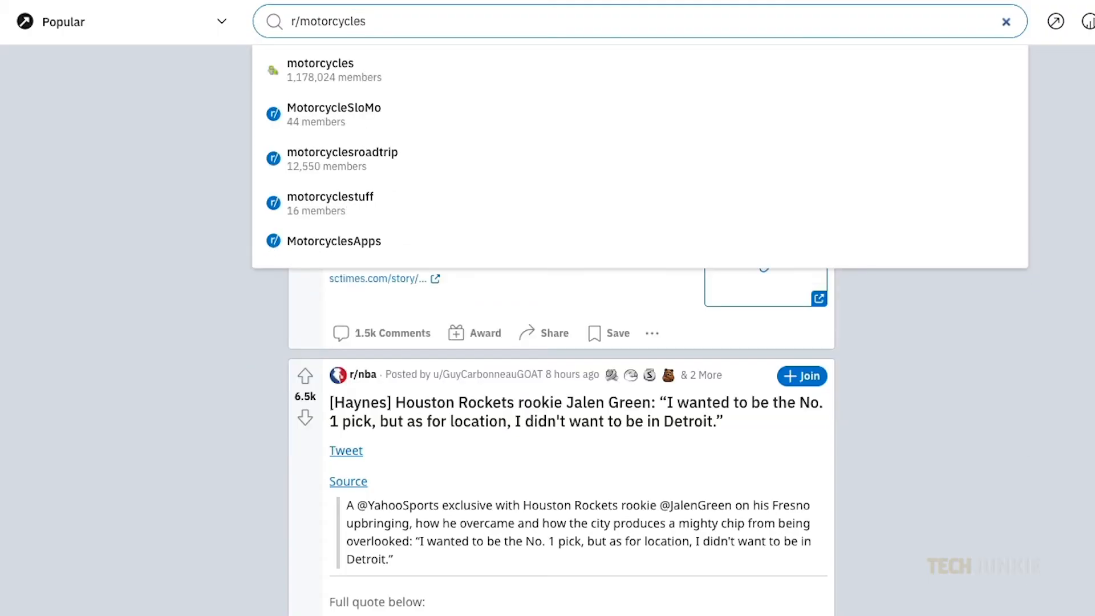
mouse_move(334, 70)
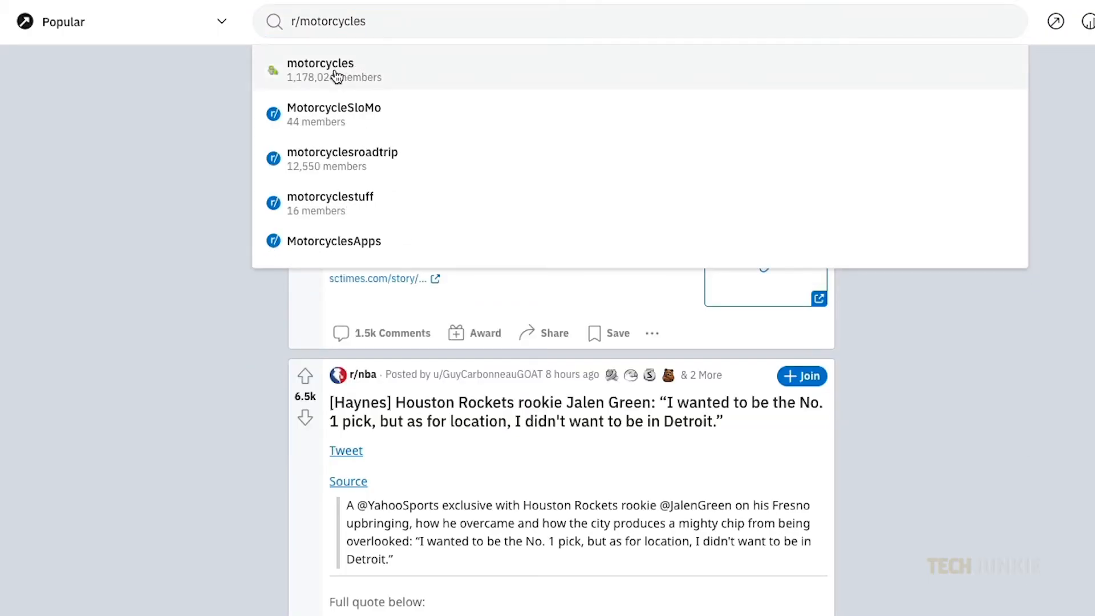
click(320, 70)
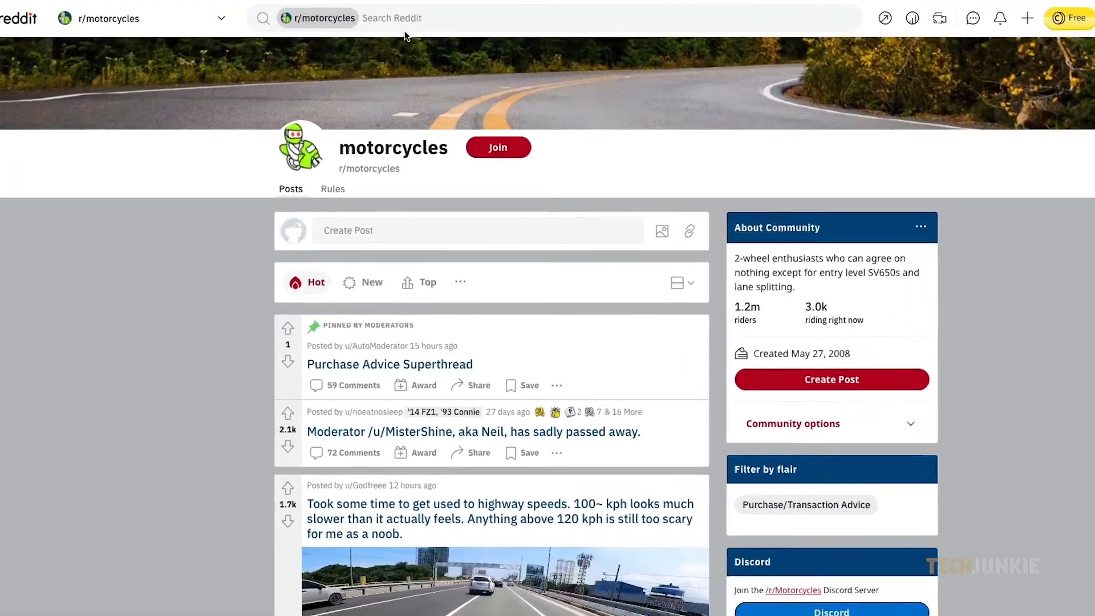
- Search 'royal' within r/motorcycles to list matching posts
click(454, 19)
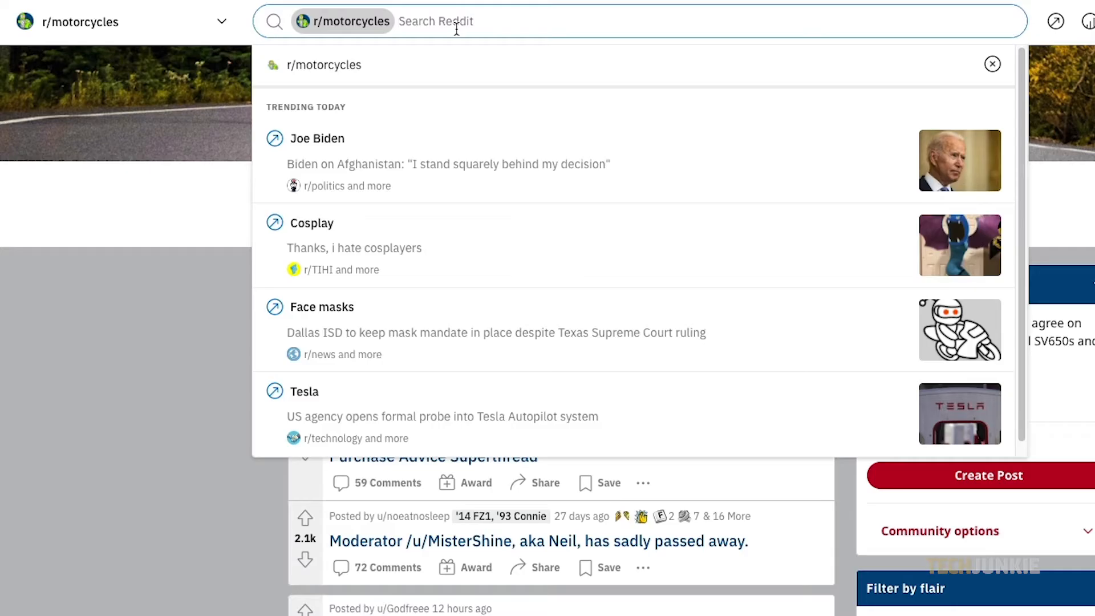
text(royal)
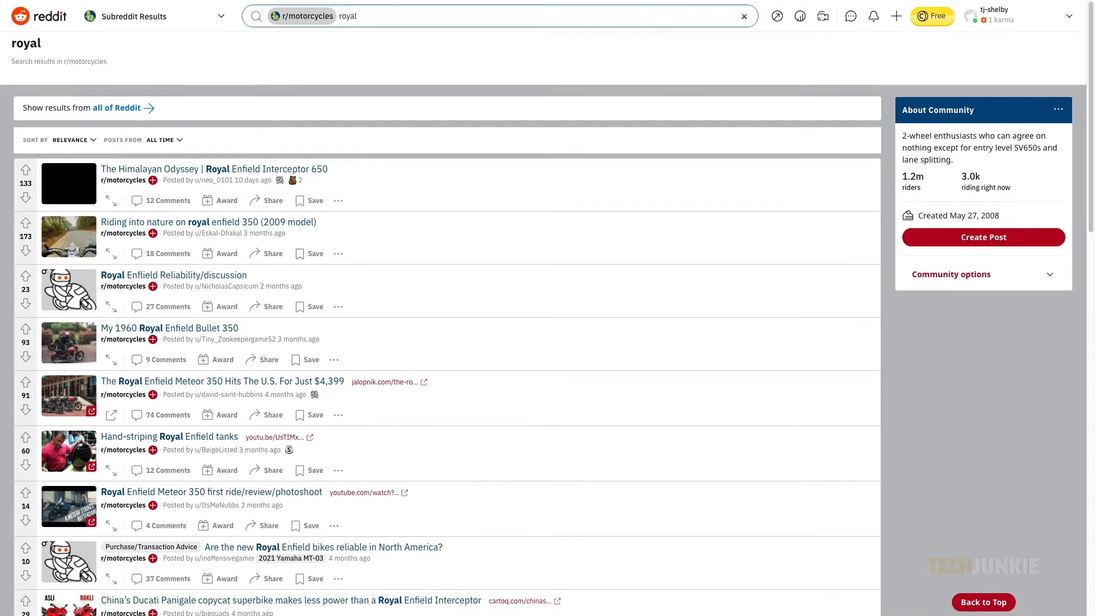
mouse_move(377, 23)
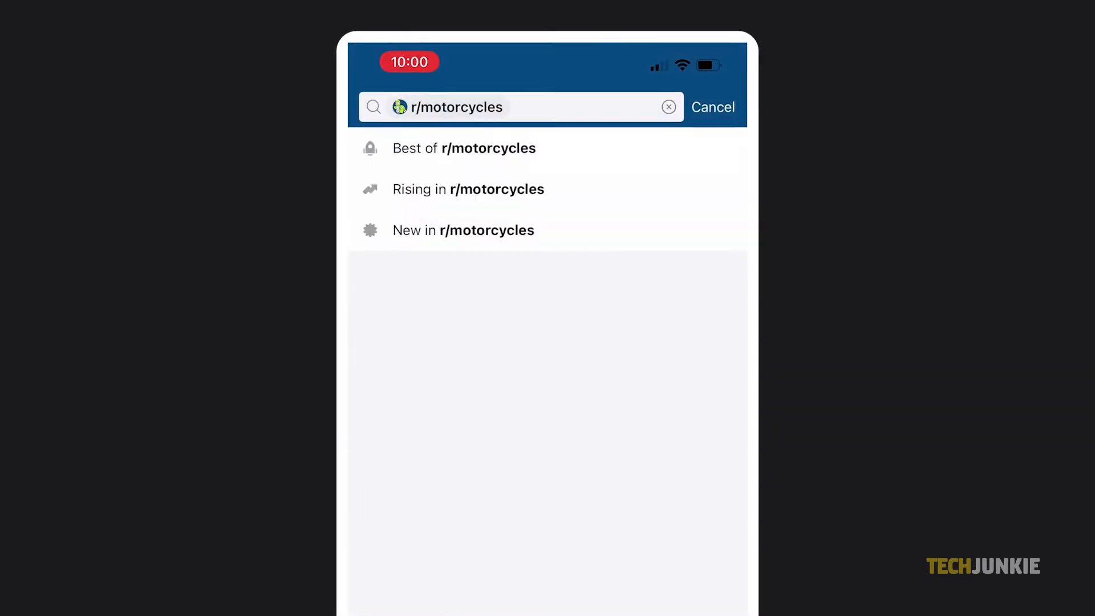
- Search 'royal' in the mobile r/motorcycles page, then go back to the Popular feed
text(royal)
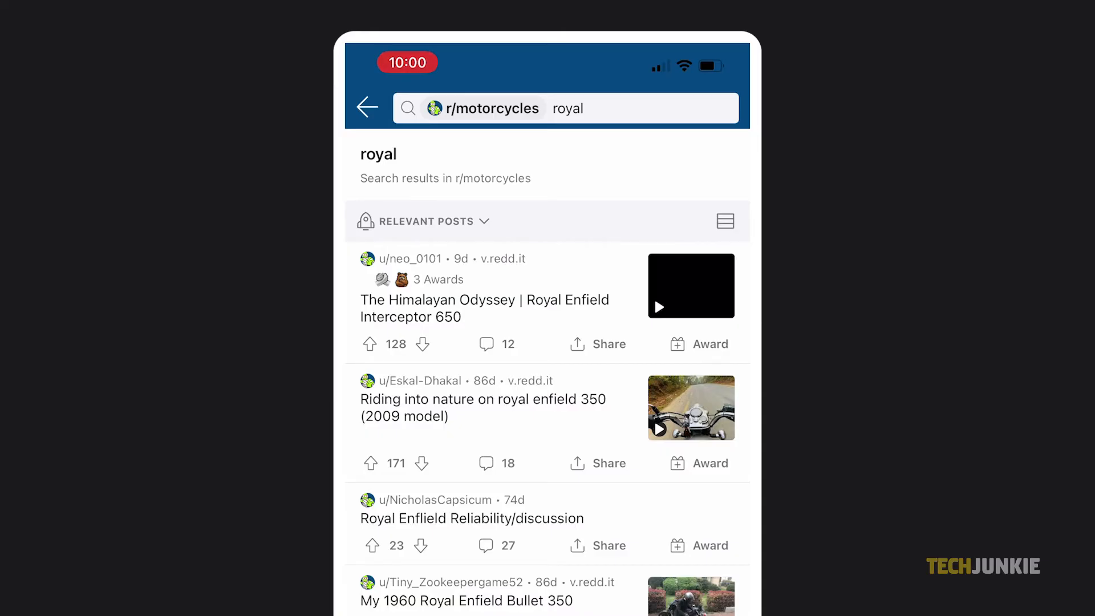
click(366, 107)
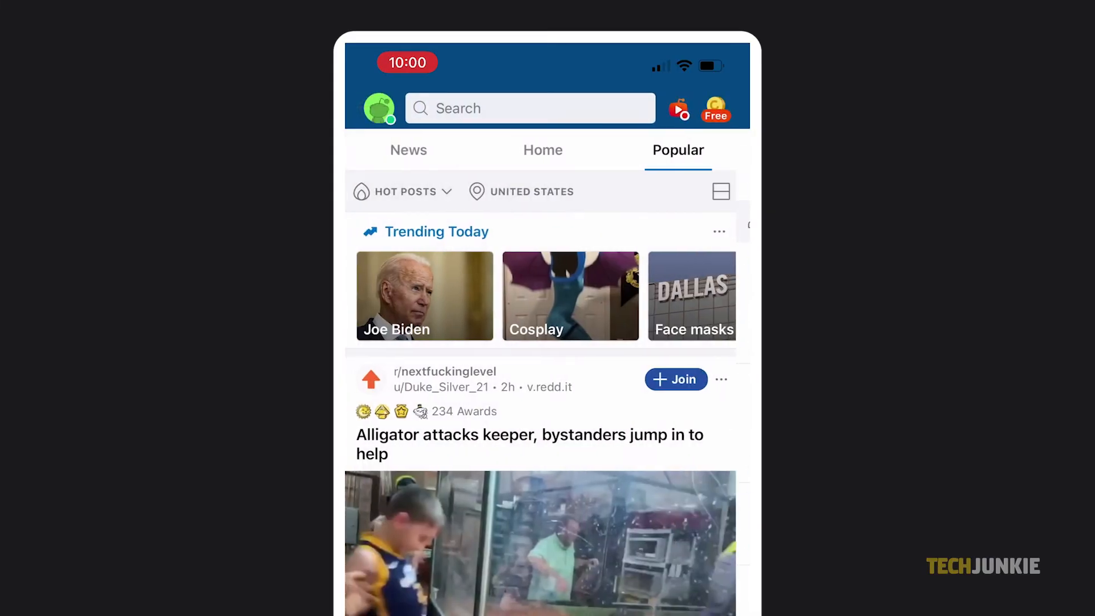
- Enter 'subreddit:motorcycles harley' in the app's search box without submitting
click(529, 109)
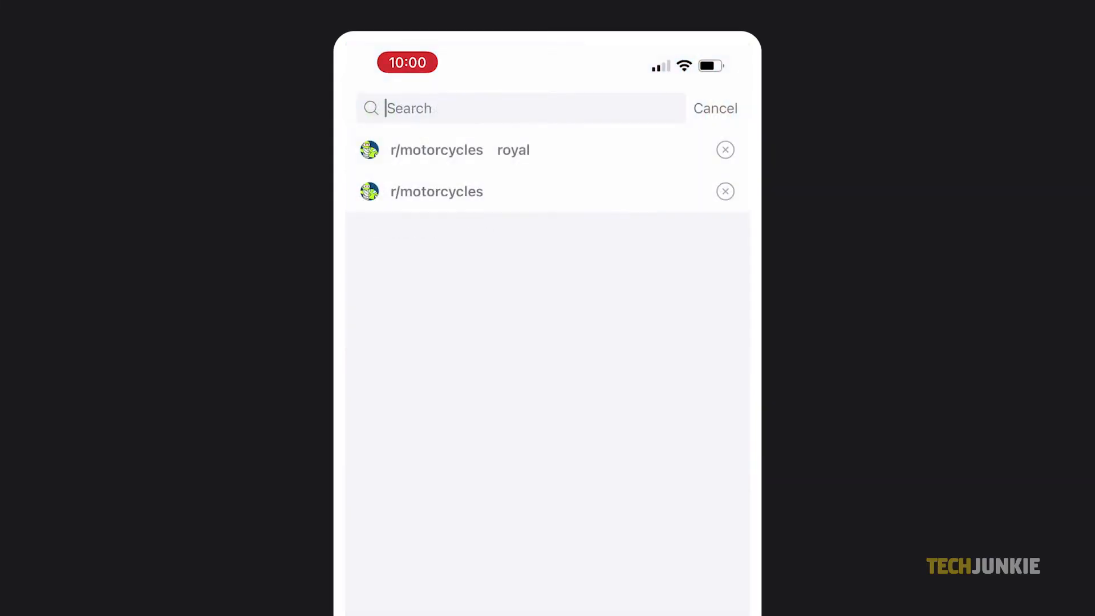
text(subreddit)
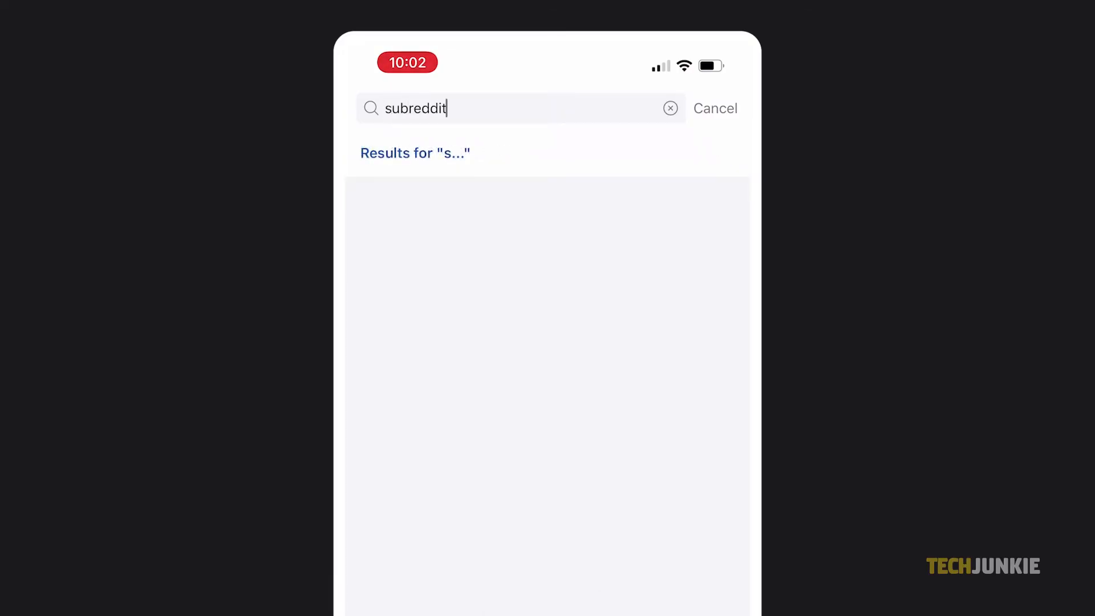
text(:motoro)
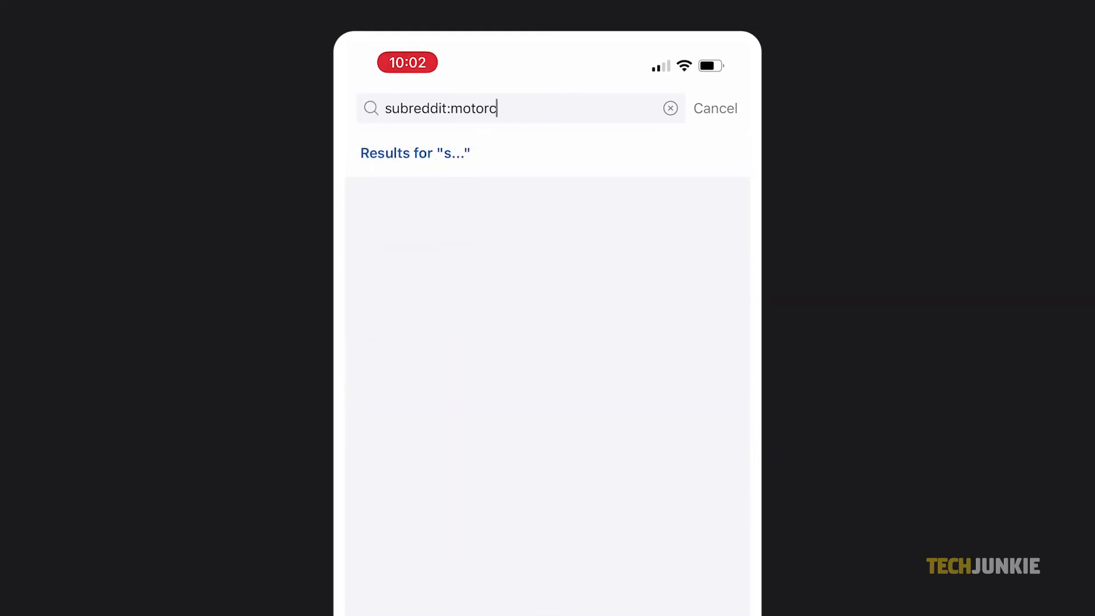
text(ycles)
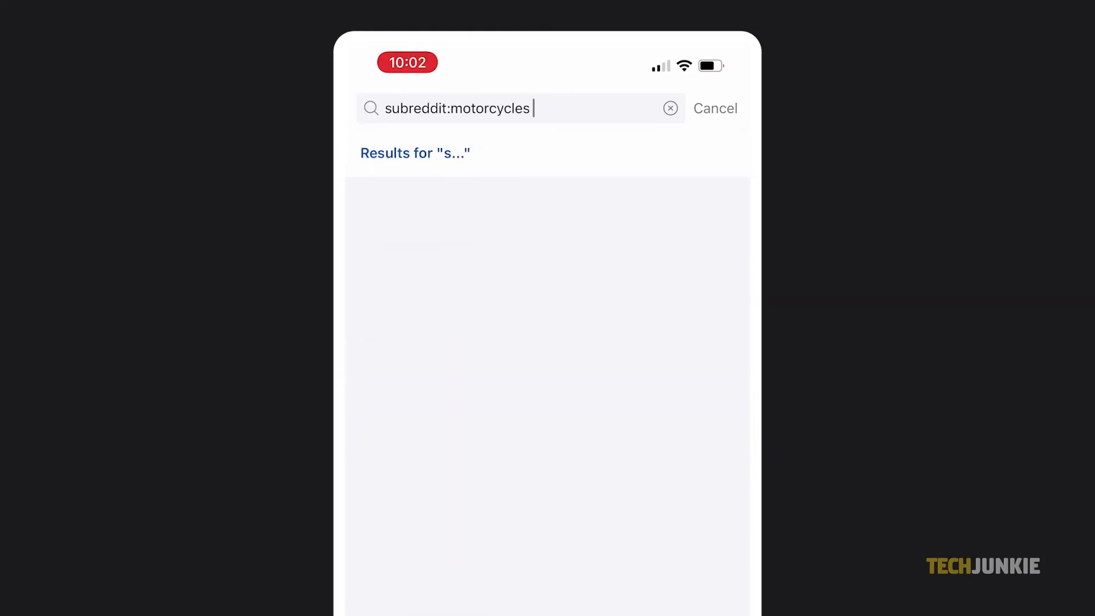
text(harley)
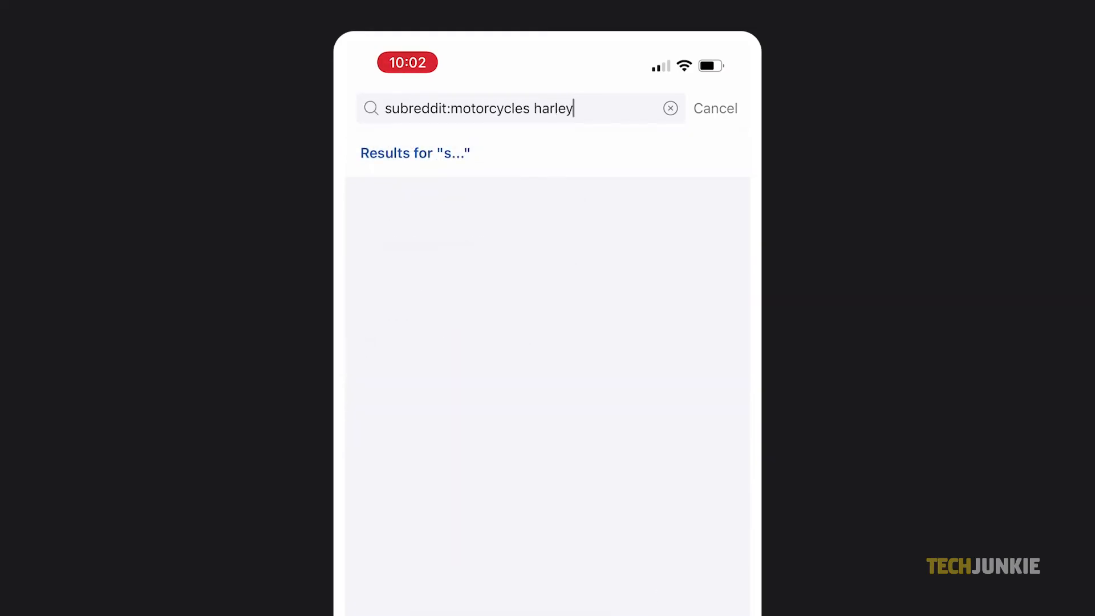